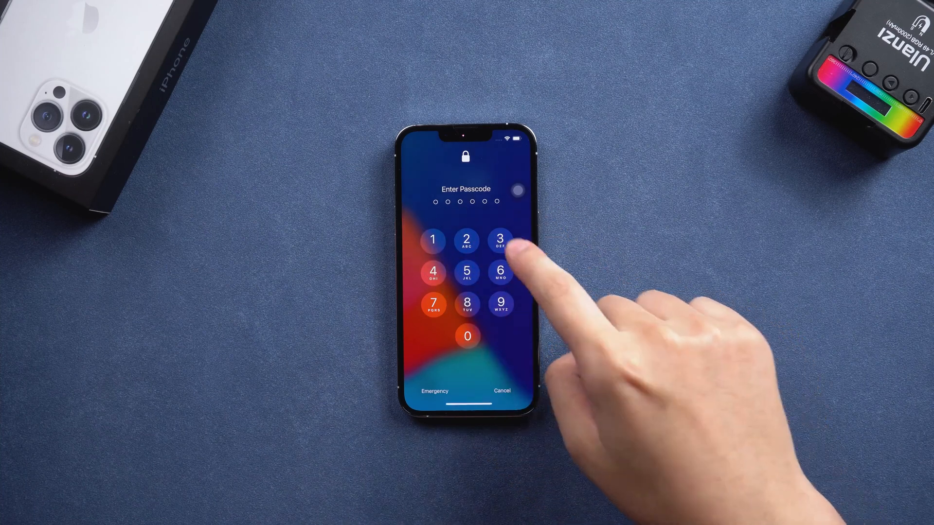
- Enter another wrong passcode so the iPhone reports it is disabled for 15 minutes
click(500, 240)
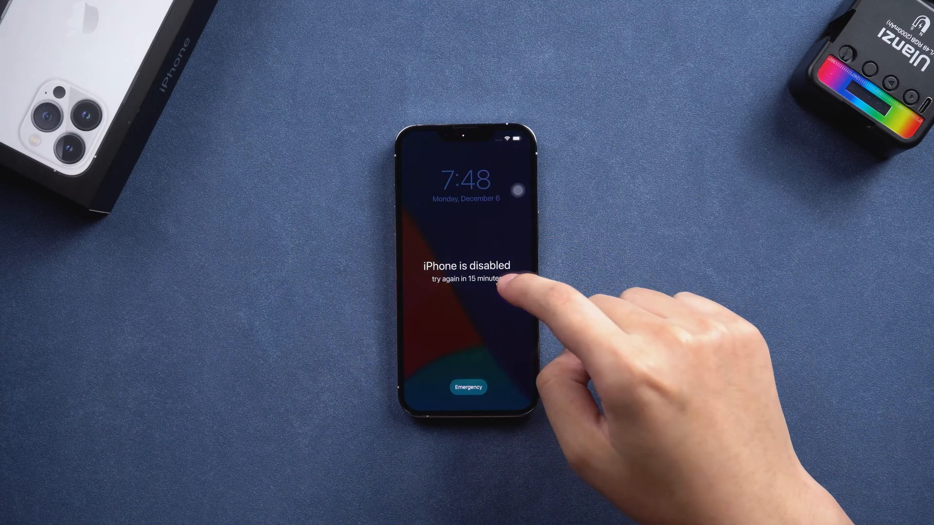
mouse_move(512, 315)
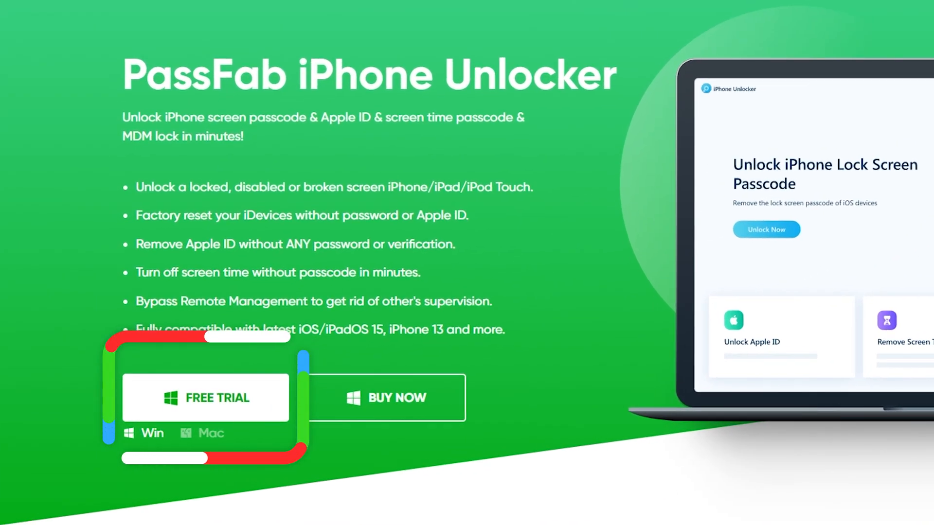
- Get the free Windows trial of PassFab iPhone Unlocker from its product page
click(205, 398)
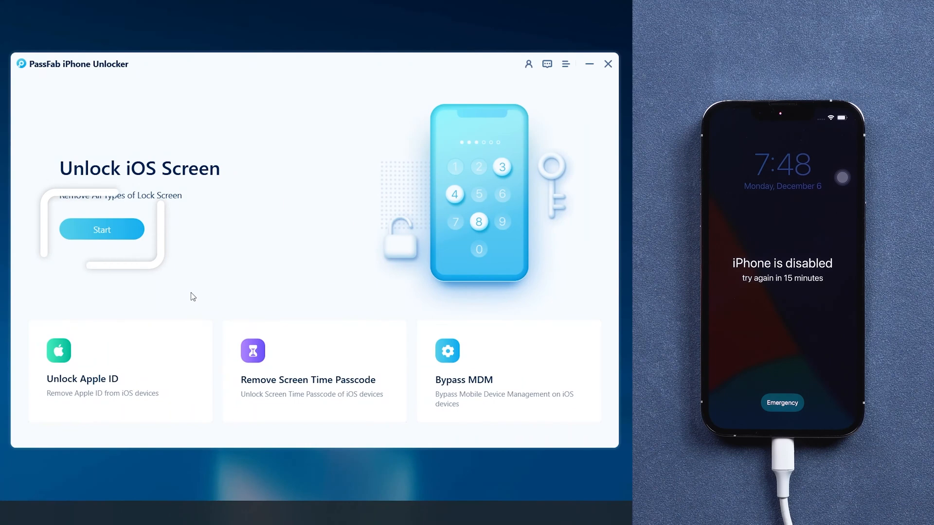
- Start Unlock iOS Screen removal, read through the disclaimer and accept it
click(101, 229)
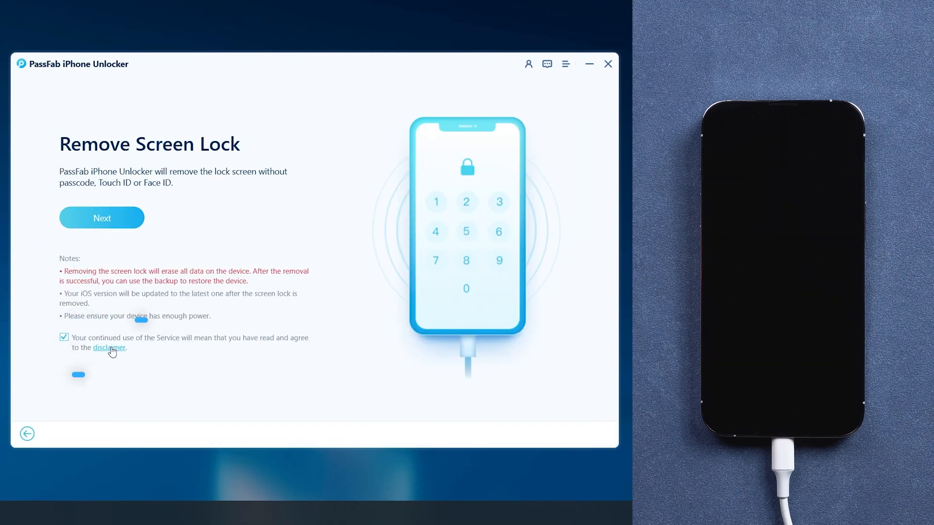
click(108, 348)
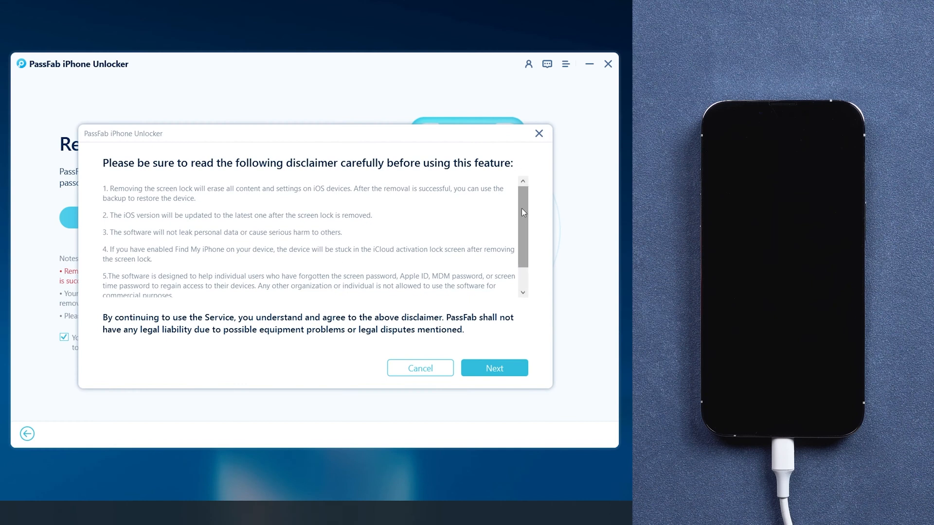
scroll(down, 3)
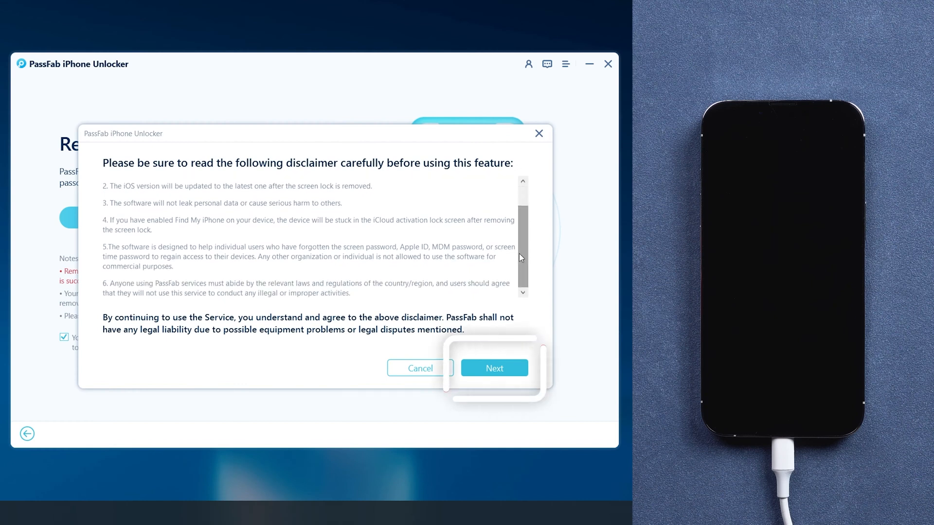
click(494, 368)
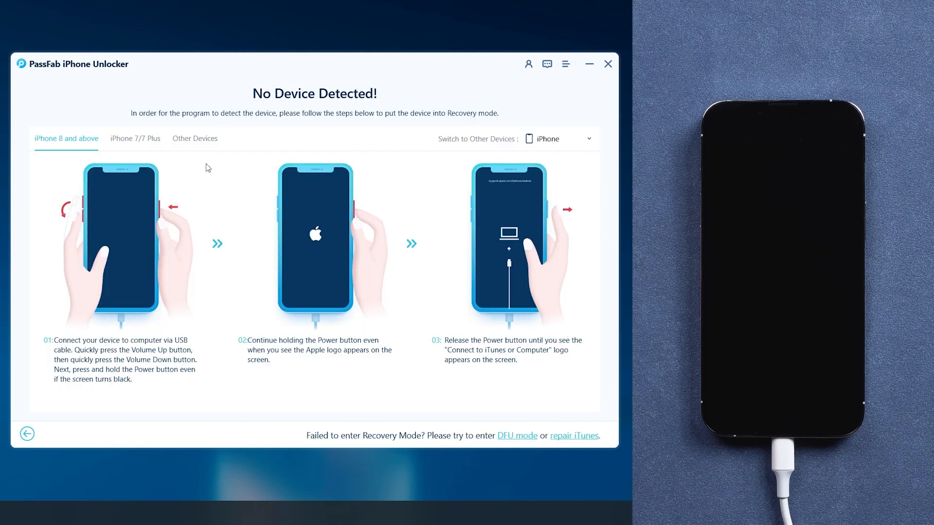
- Review the recovery-mode steps for other iPhone models before putting the phone in recovery mode
click(194, 138)
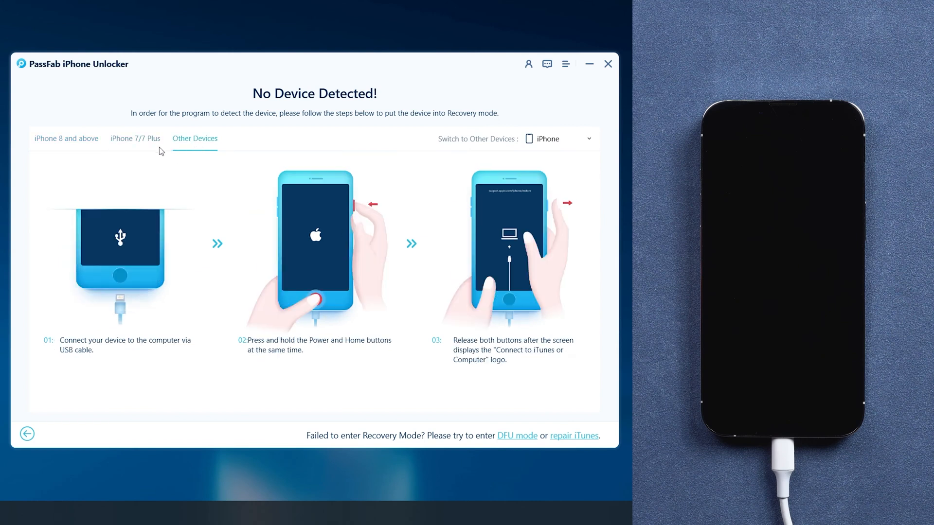
click(66, 138)
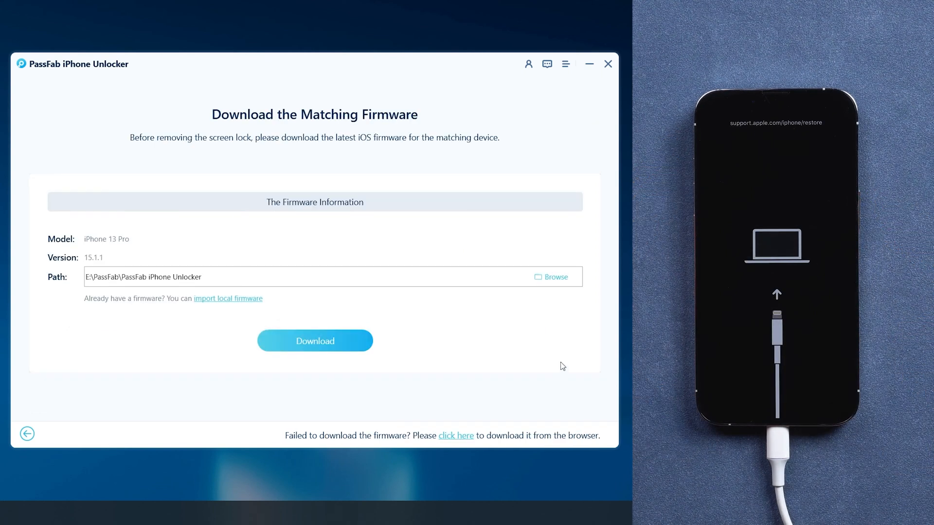
- Confirm the save folder and download the iOS 15.1.1 firmware for the iPhone 13 Pro
click(551, 276)
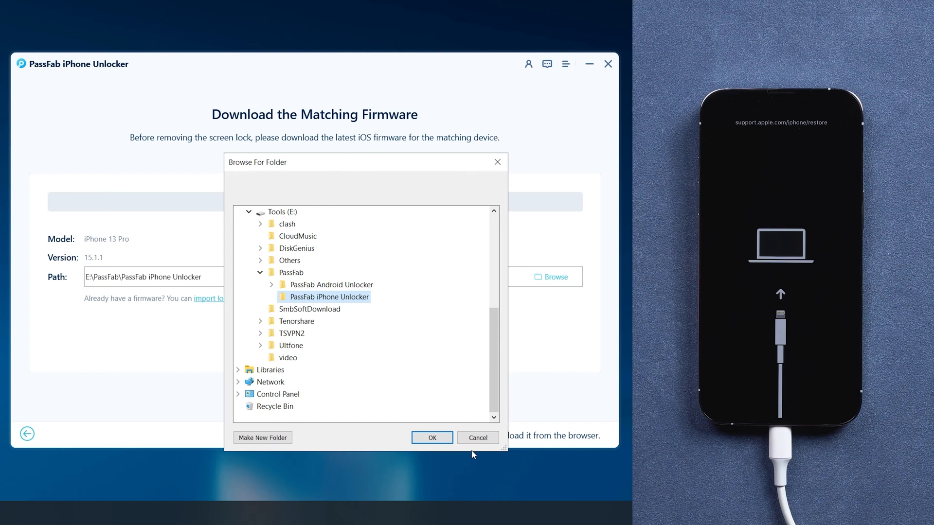
click(432, 437)
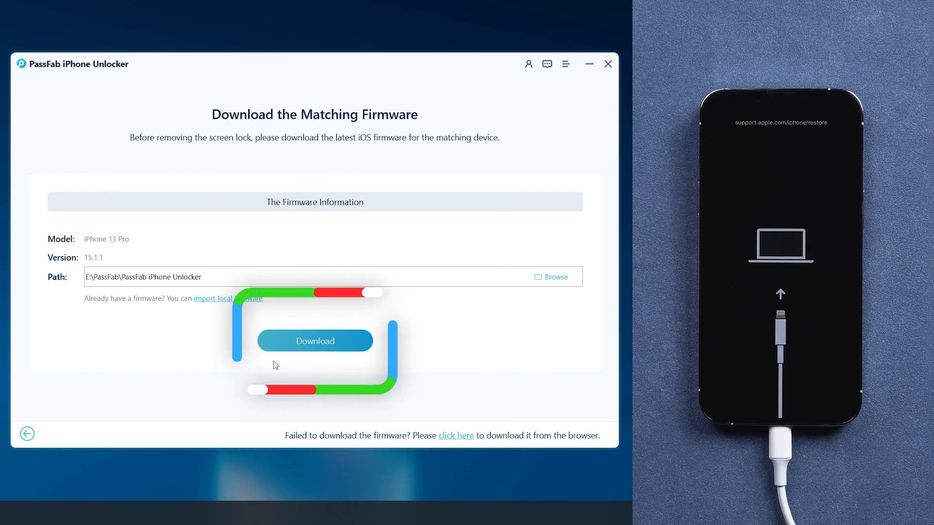
click(314, 340)
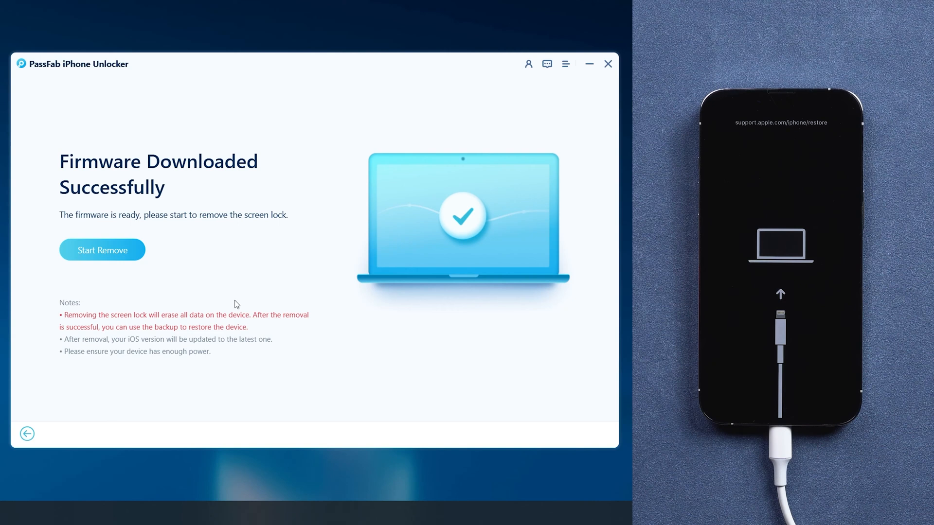
- Start removing the screen lock with the downloaded firmware
click(102, 249)
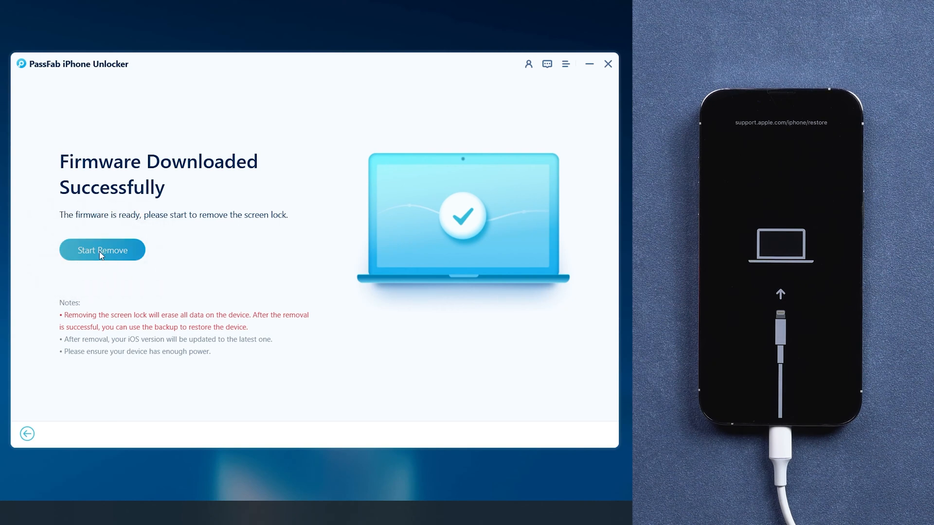
click(102, 249)
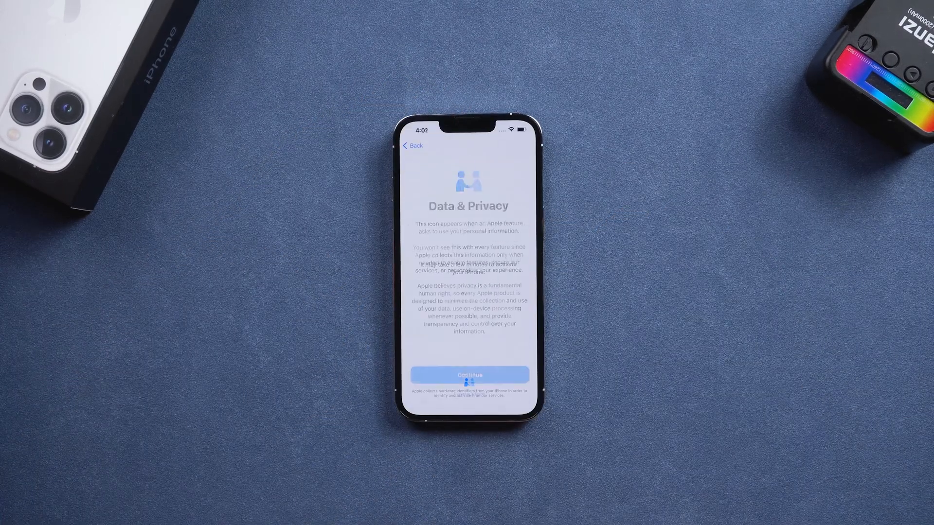
- Accept Data & Privacy, keep the Light appearance, and allow Weather WLAN & Cellular data
click(468, 374)
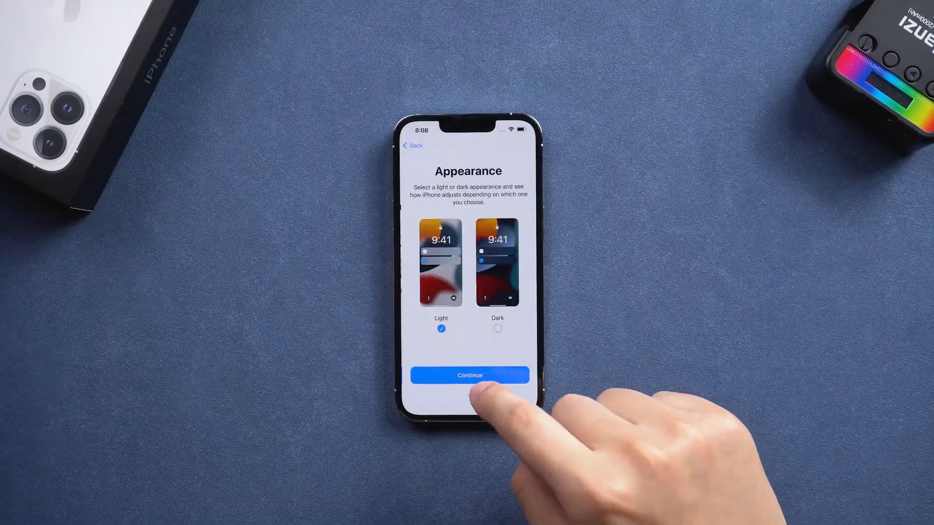
click(469, 376)
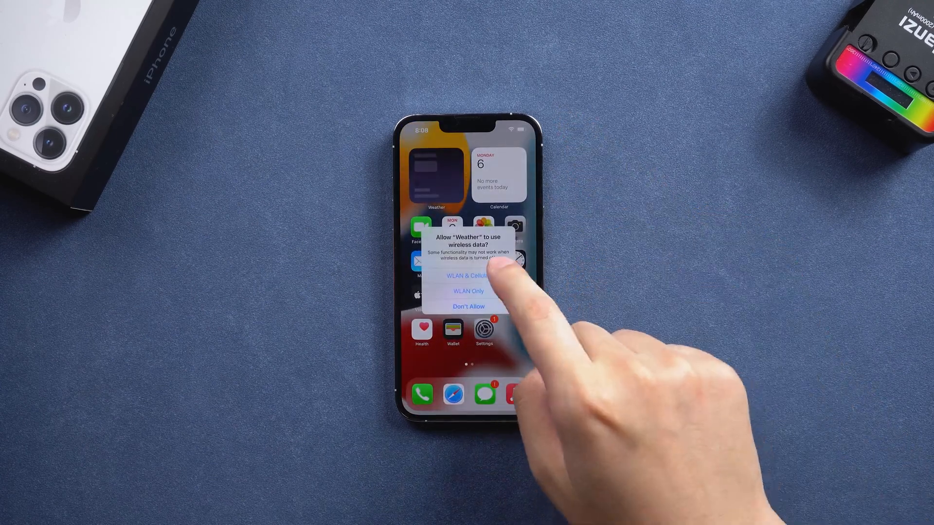
click(468, 275)
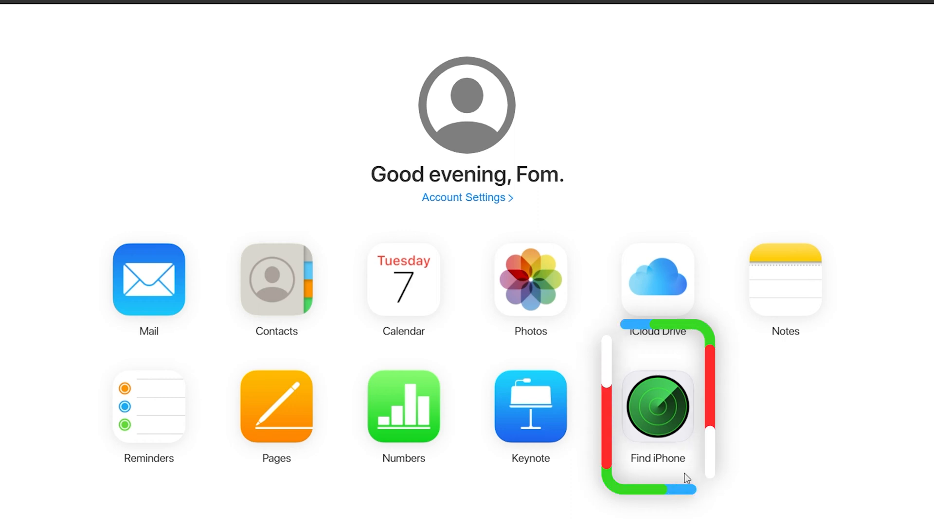
- In Find iPhone, select the iPhone 12 from All Devices and confirm erasing it
click(656, 406)
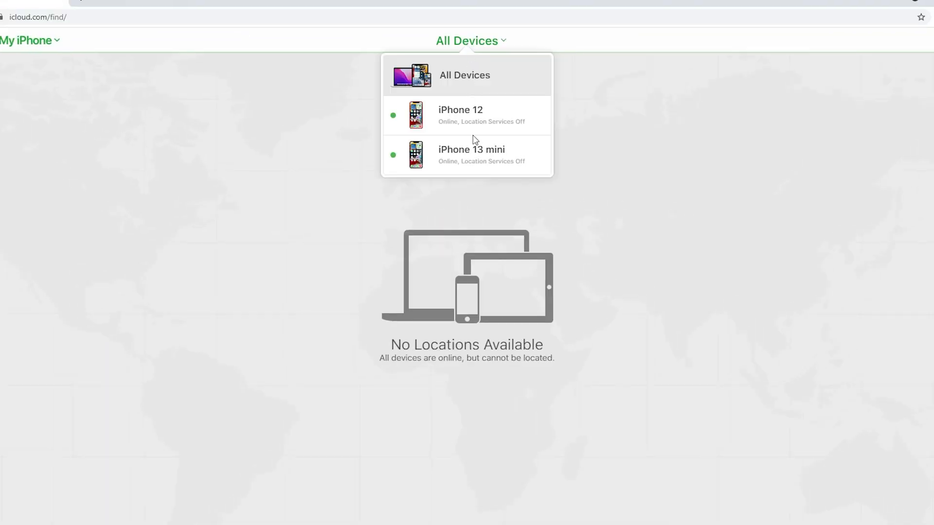
click(460, 114)
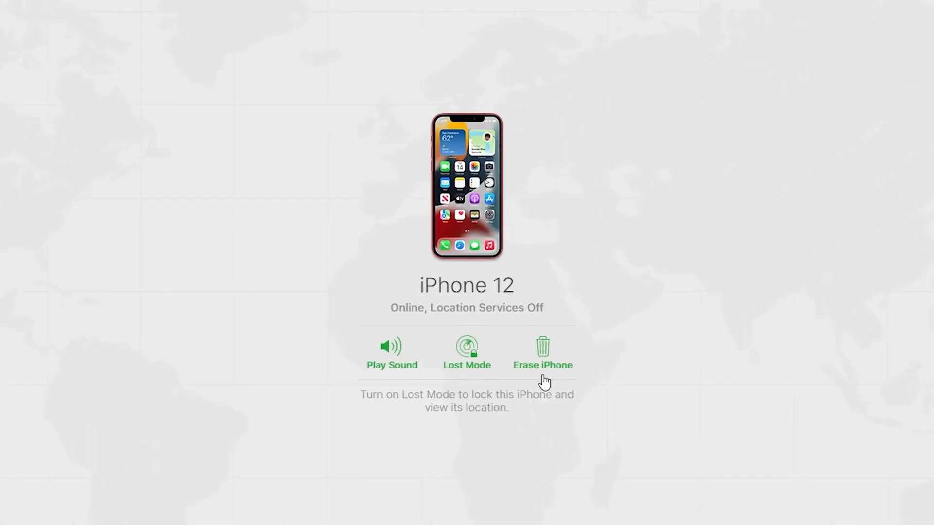
click(541, 354)
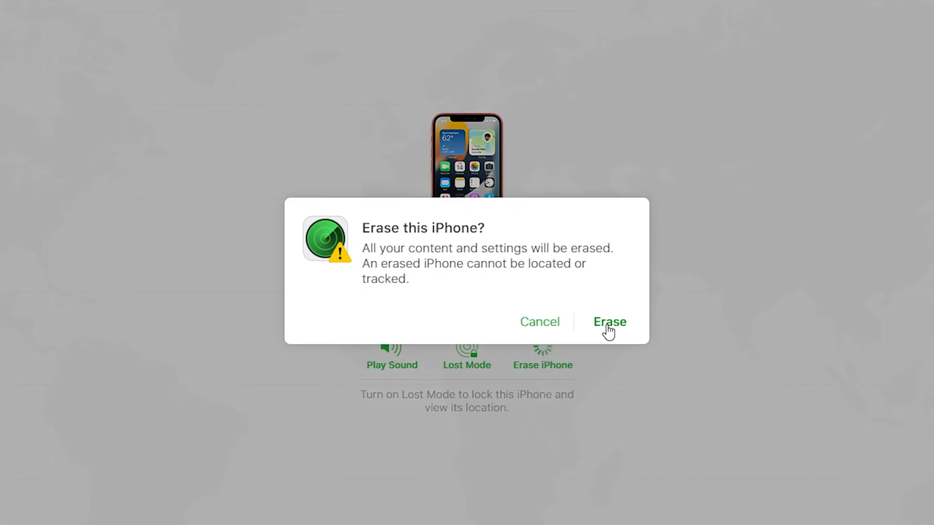
click(609, 322)
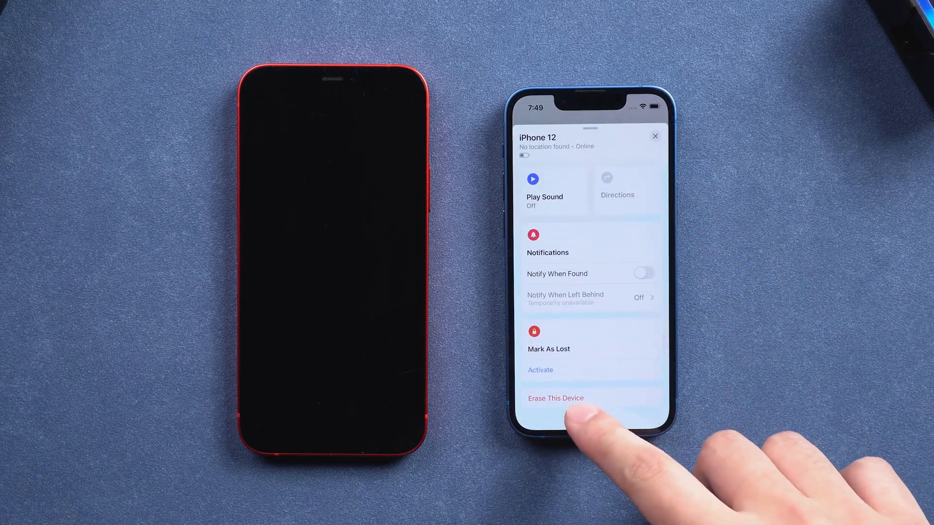
- Erase the iPhone 12 remotely from Find My on the second iPhone
click(555, 398)
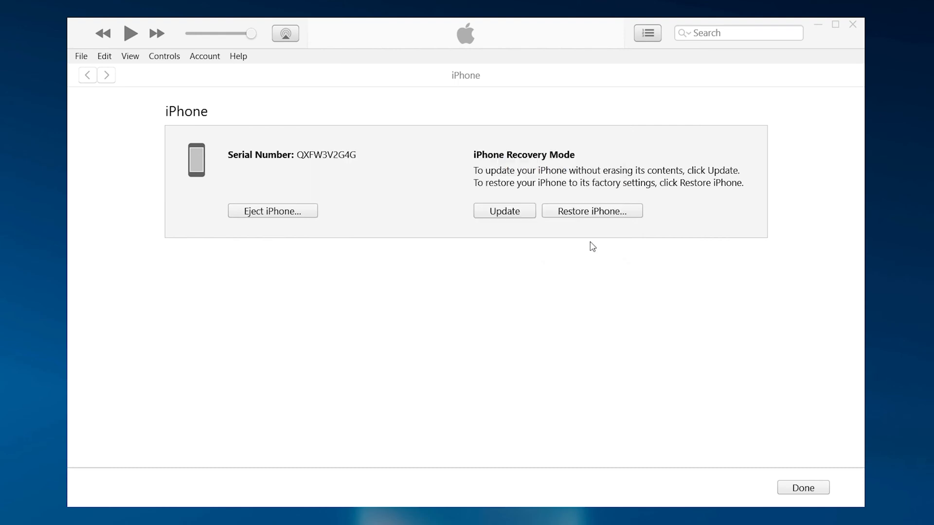
- Confirm Restore and Update, agree to the iOS license, and check the firmware download progress
click(591, 211)
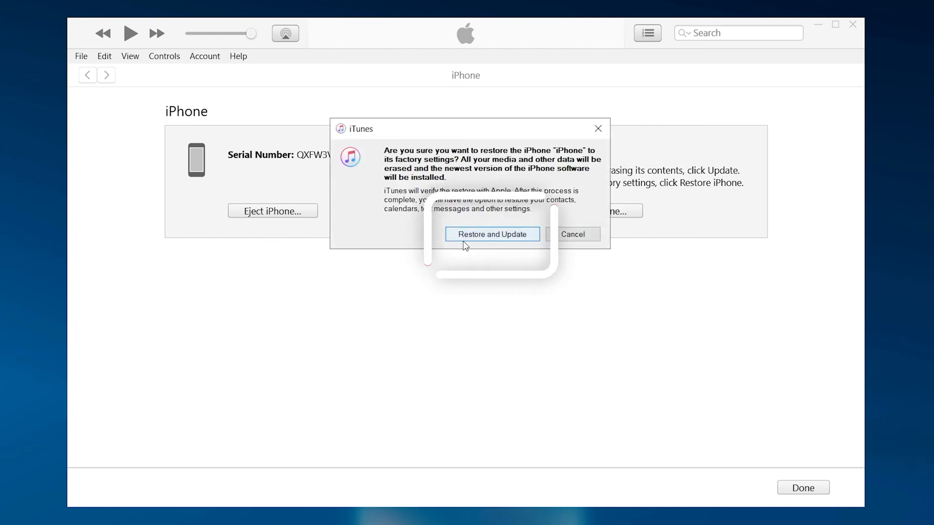
click(491, 234)
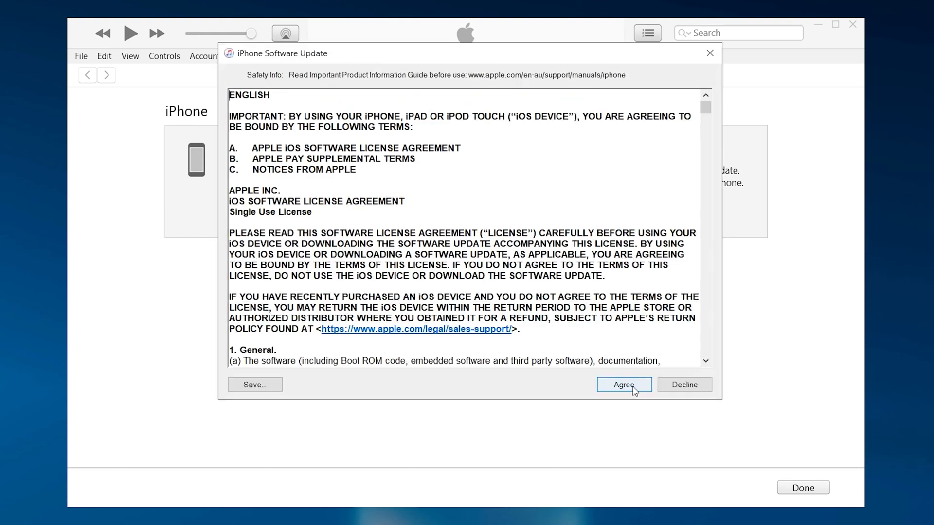
click(622, 384)
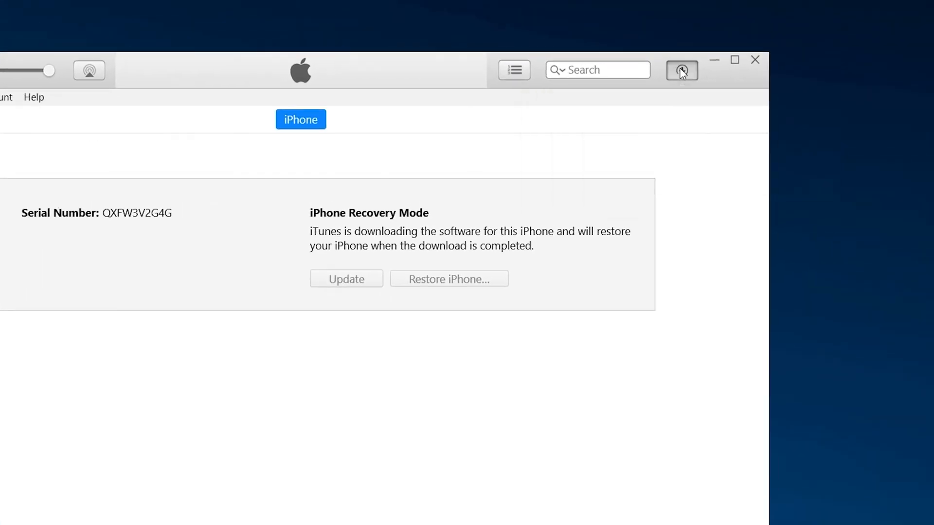
click(680, 70)
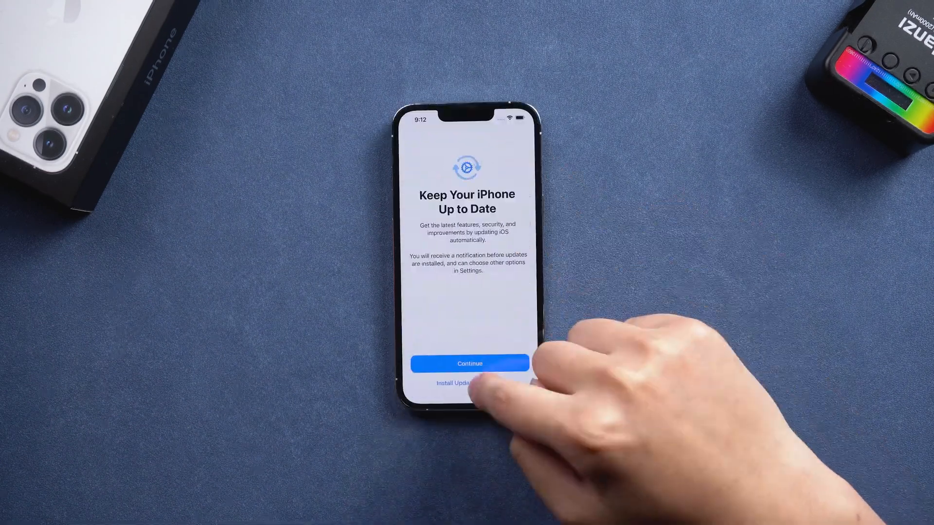
- Continue past Keep Your iPhone Up to Date to reach the home screen
click(469, 362)
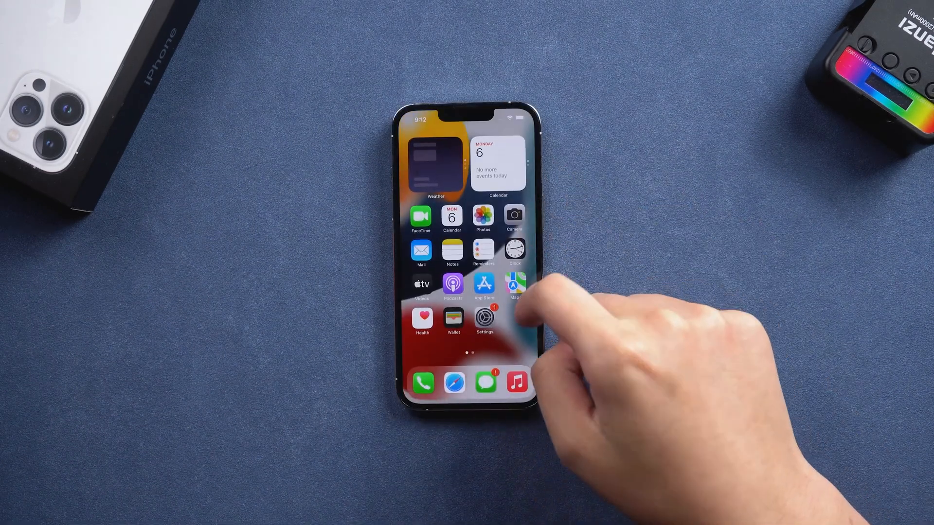